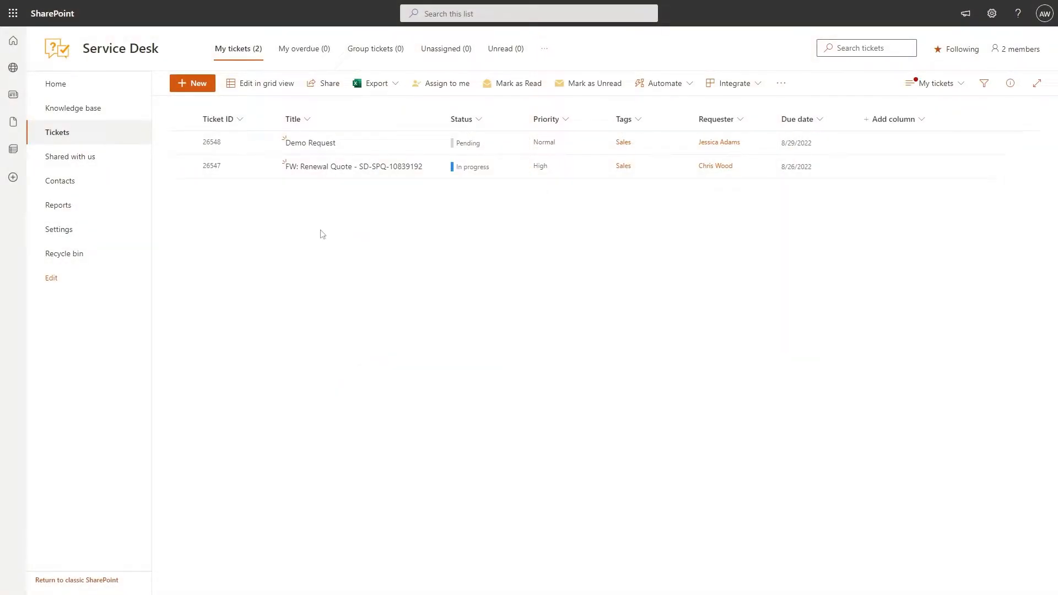
Step: Go to Settings and show the Triggers list under Automations
left_click(59, 204)
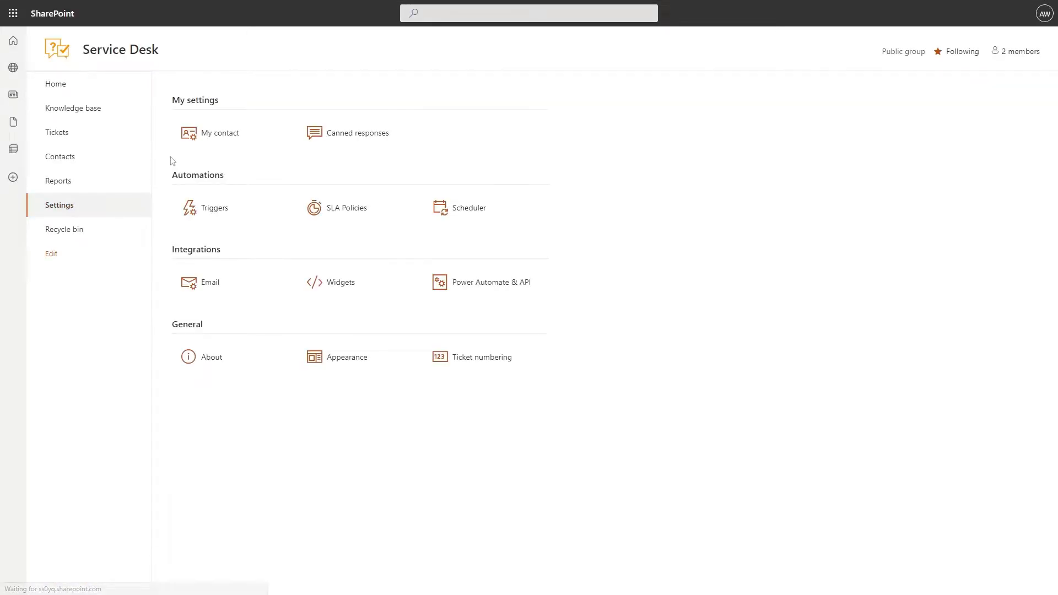
left_click(214, 207)
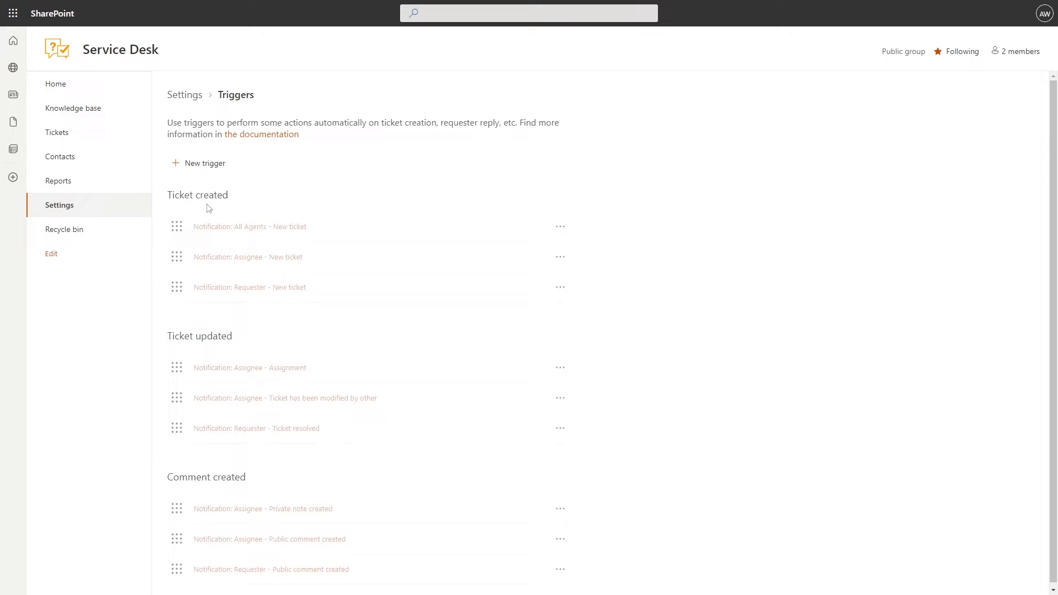
Step: Create a new trigger titled 'Assignment: Sales ticket'
left_click(204, 163)
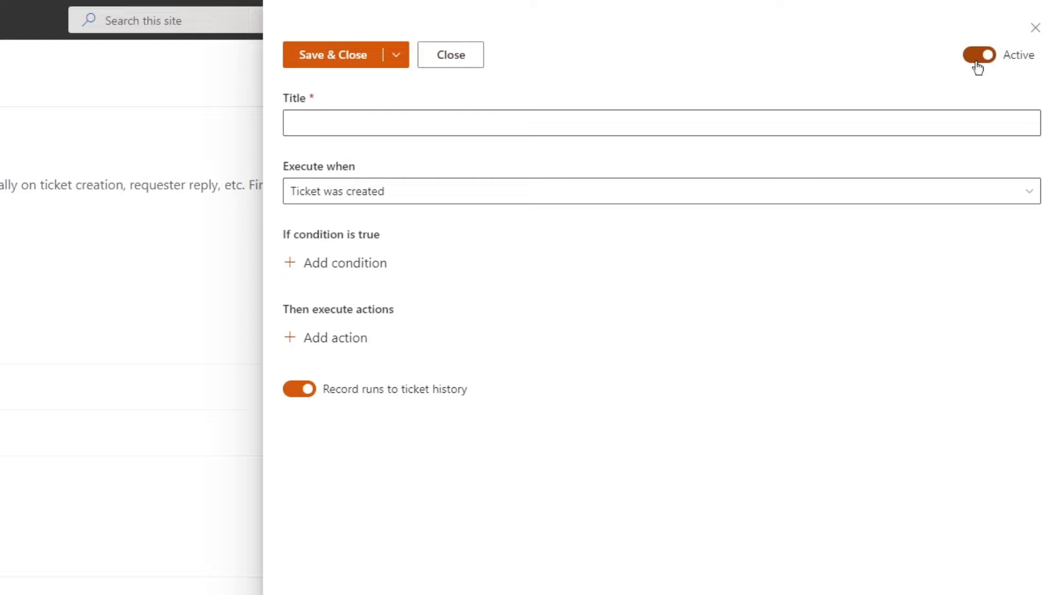
type("A")
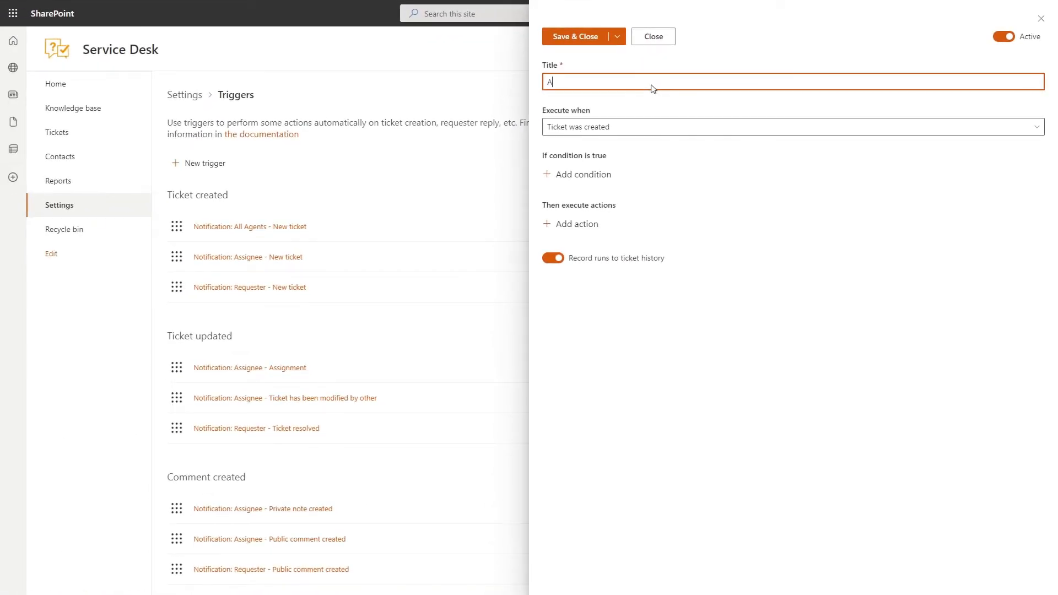
type("Assignment: Sales t")
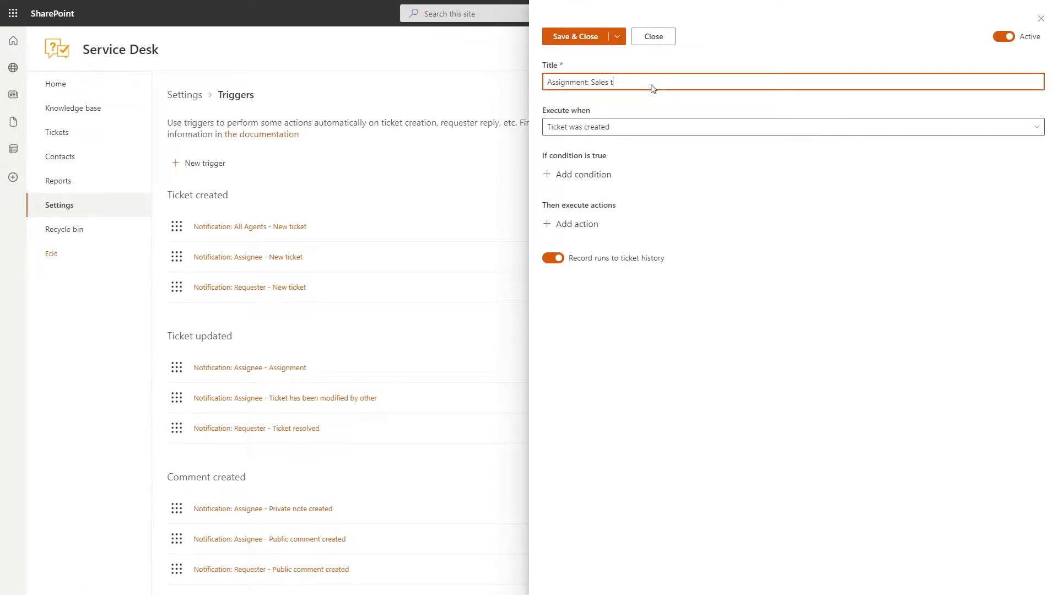
type("icket")
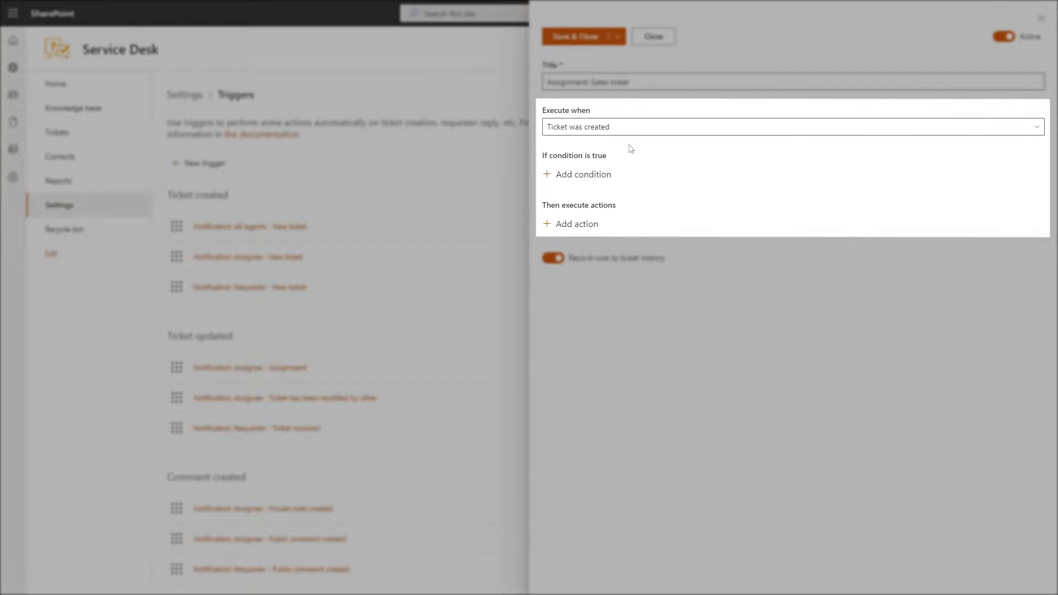
mouse_move(613, 220)
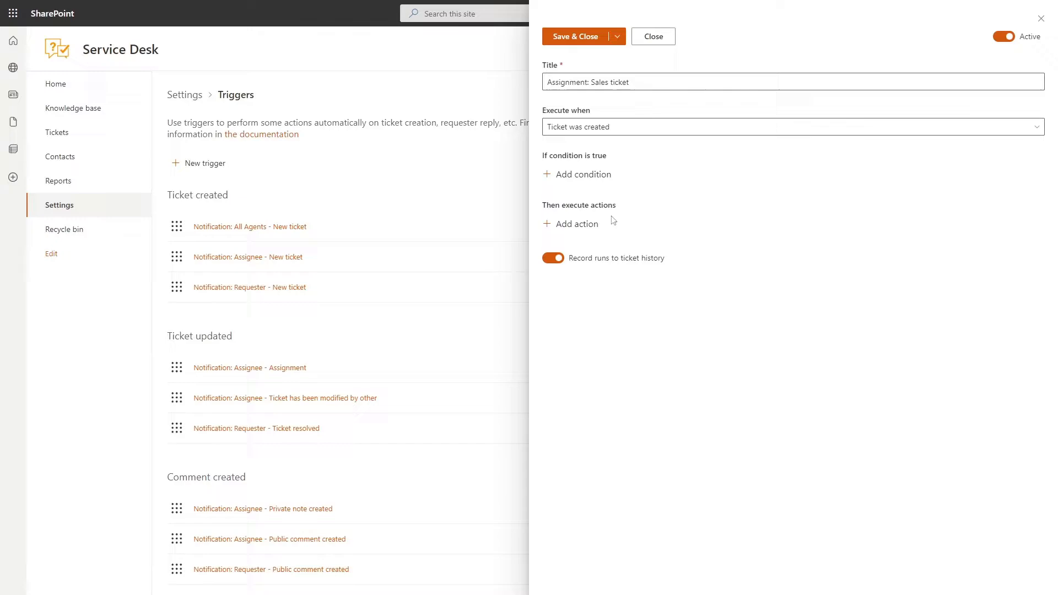
mouse_move(616, 183)
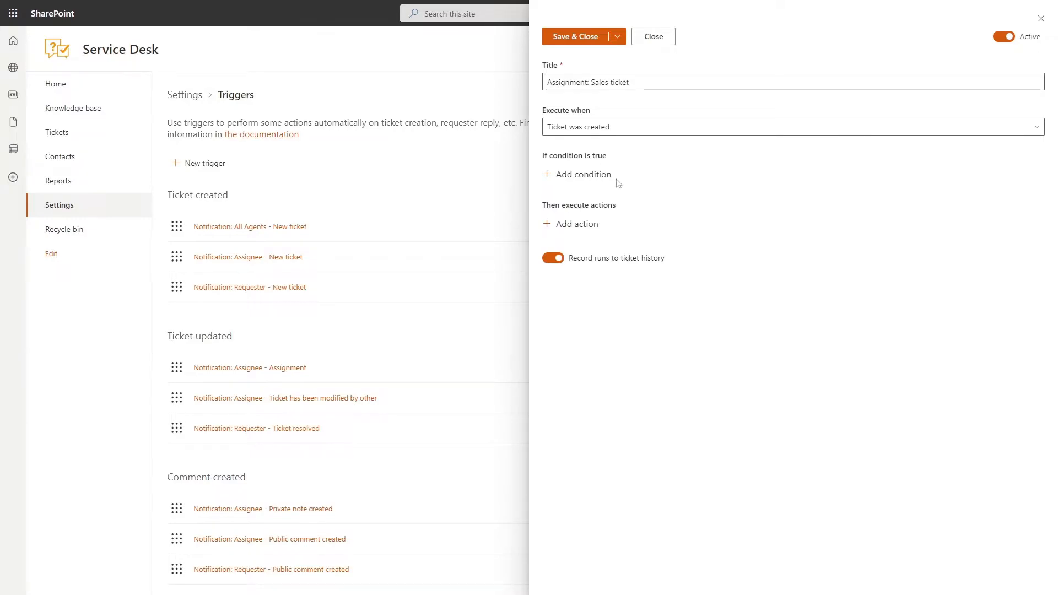
Step: Keep 'Ticket was created' as the run event and add a first Ticket.Title condition
left_click(791, 127)
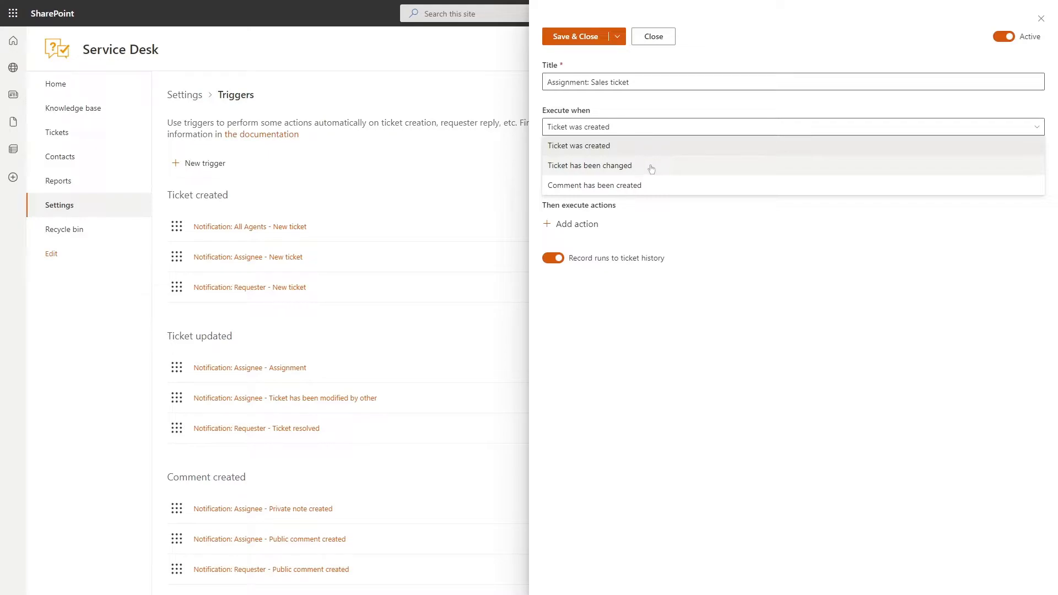
mouse_move(664, 184)
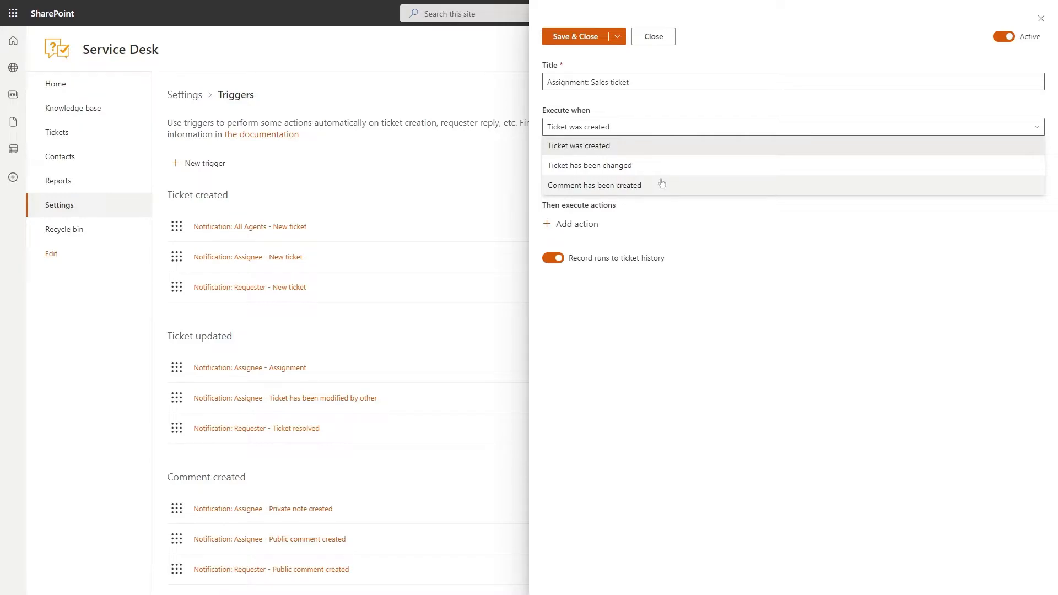
left_click(577, 145)
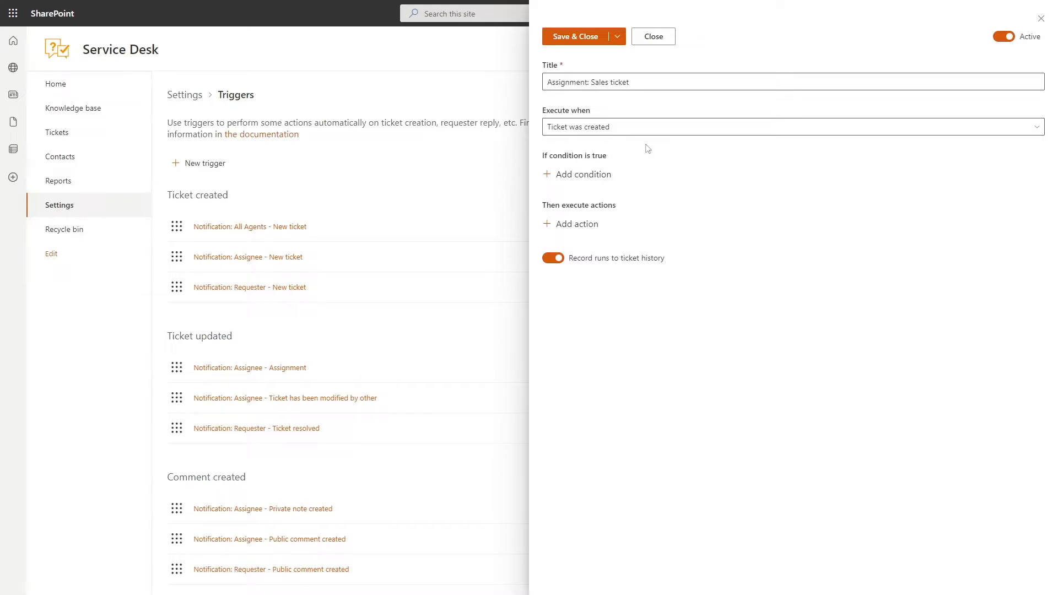
left_click(577, 174)
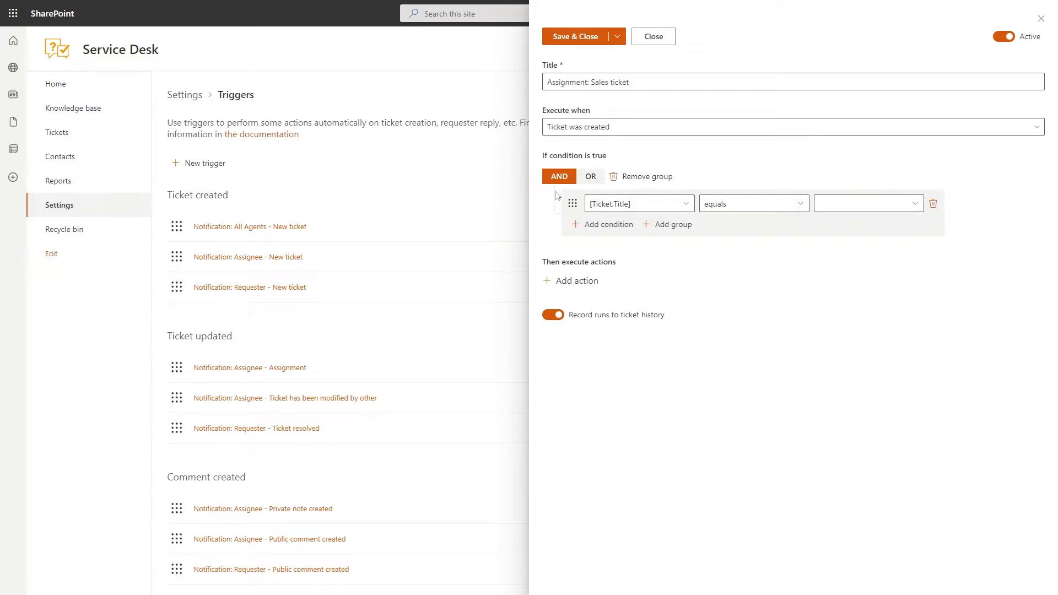
Step: Make the first condition Ticket.Title contains 'Quote'
left_click(638, 203)
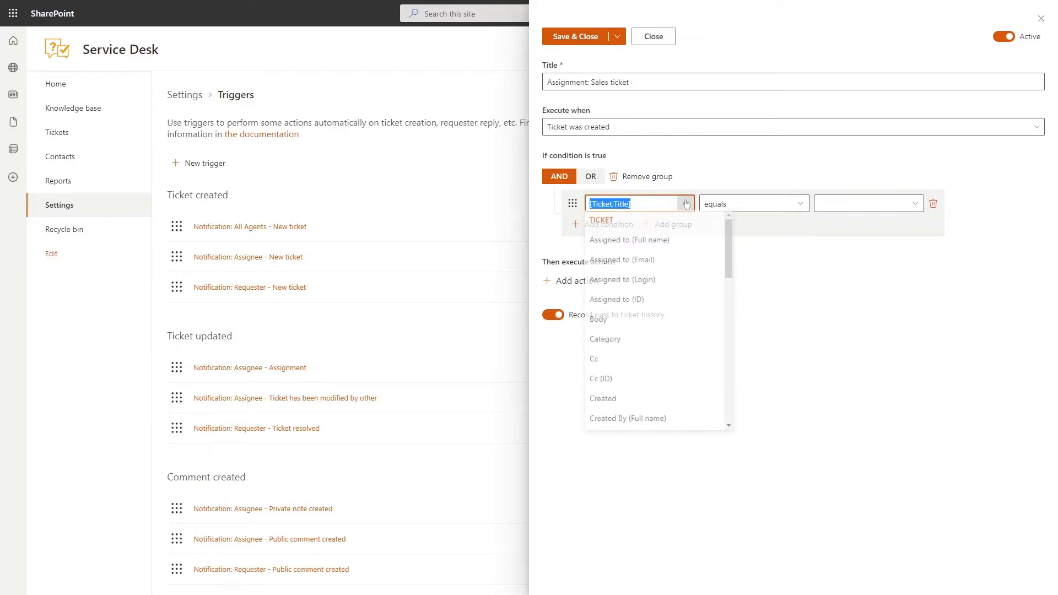
scroll("down", 3)
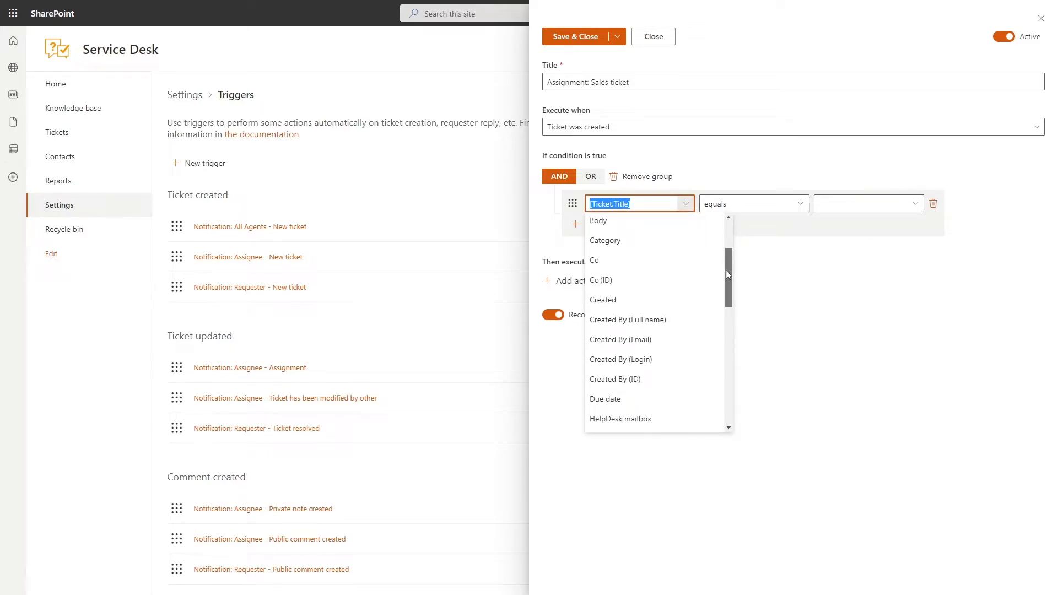
scroll("down", 3)
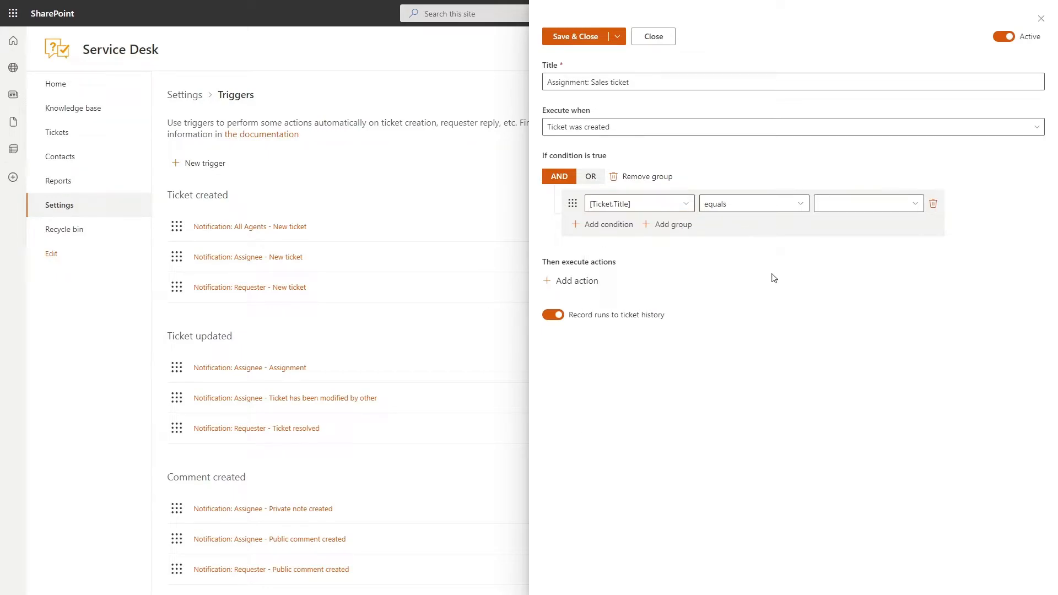
left_click(751, 204)
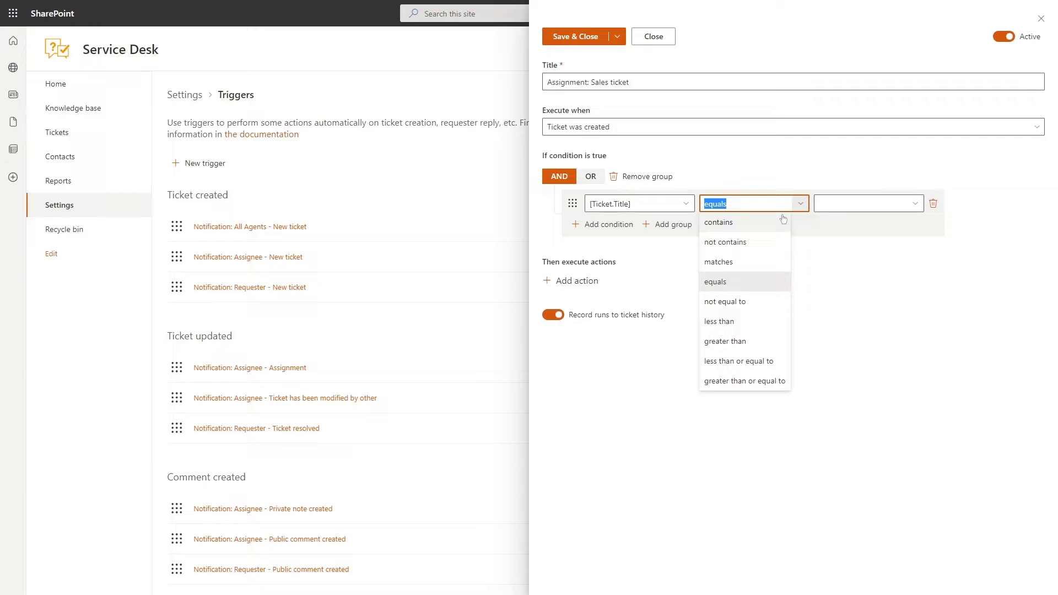
left_click(718, 222)
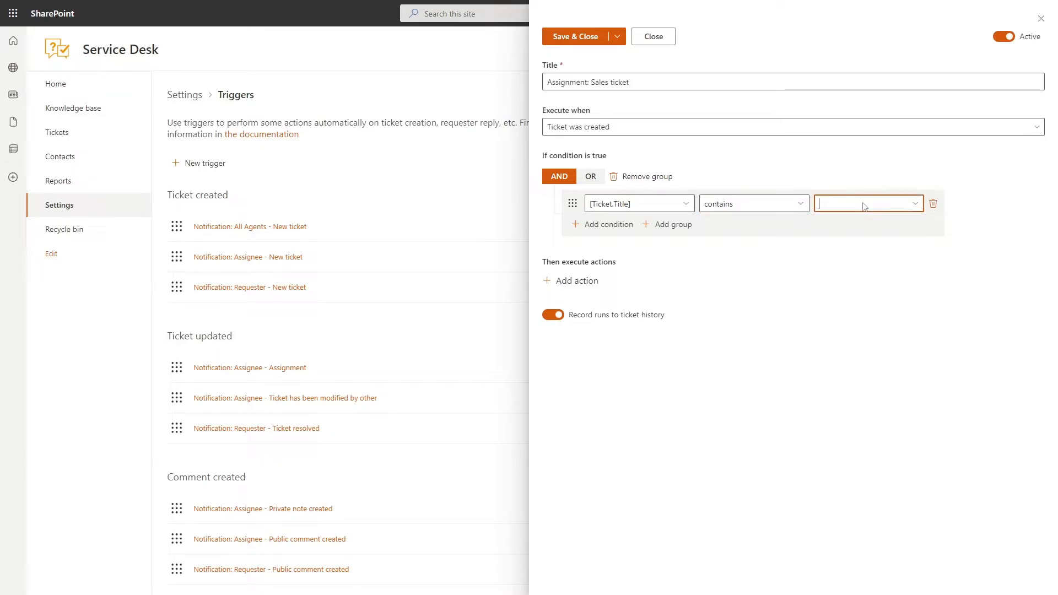
type("'Quote'")
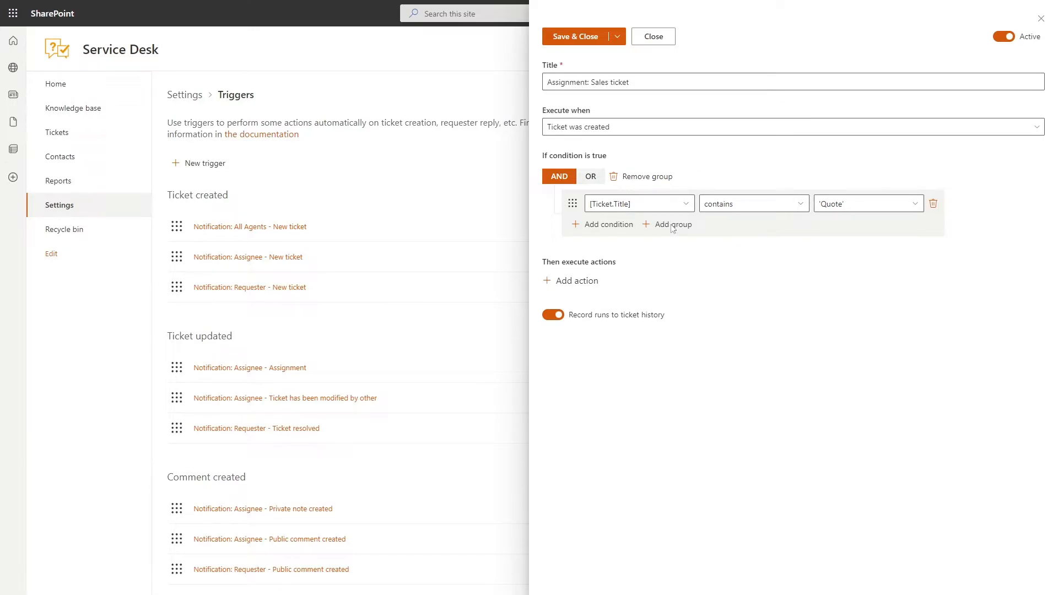
Step: Add a second condition Ticket.Title contains 'Invoice'
left_click(607, 224)
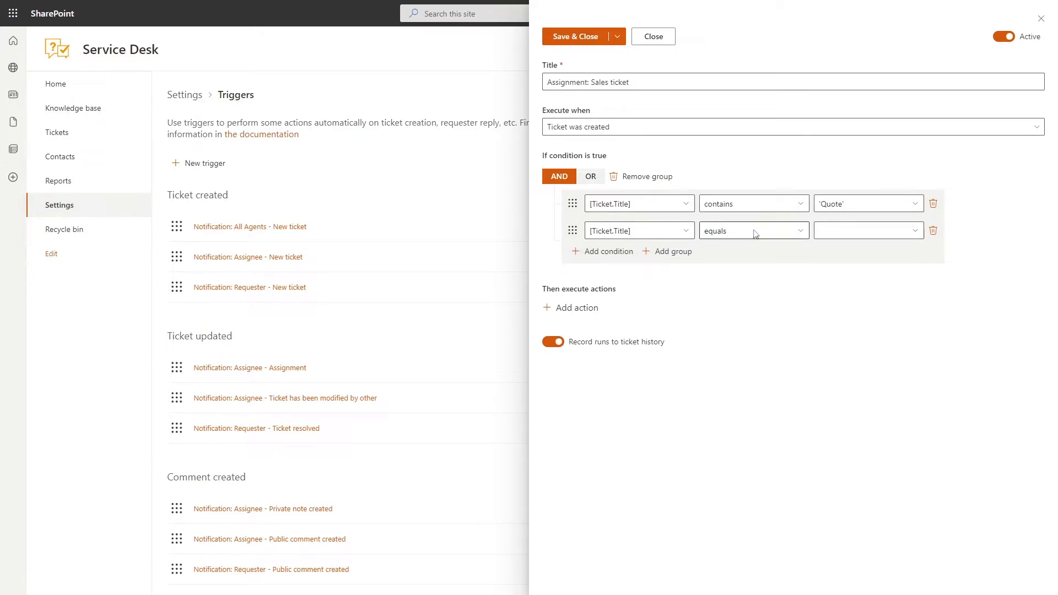
left_click(752, 230)
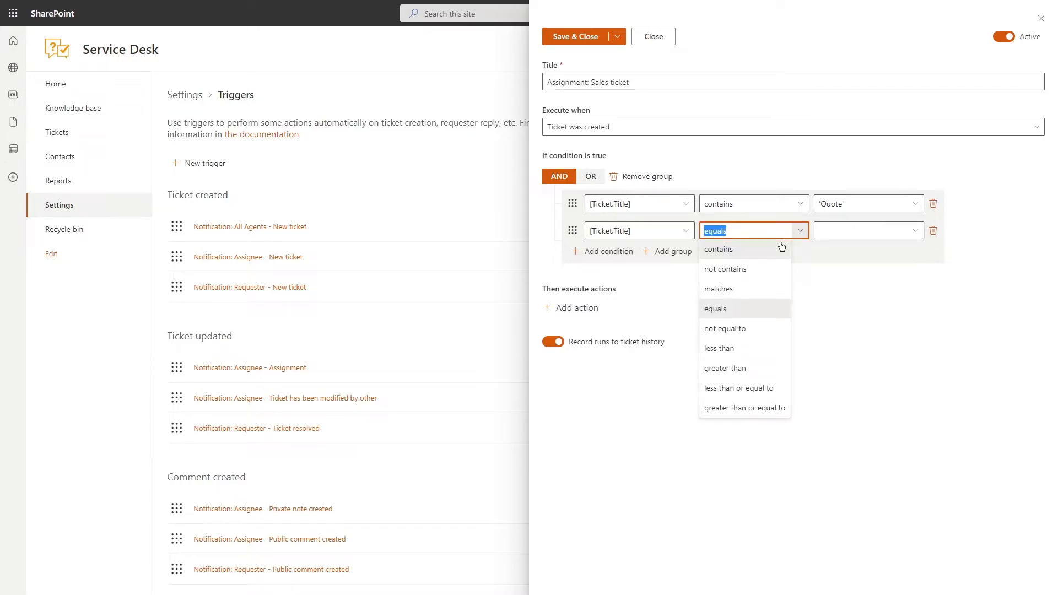
left_click(718, 250)
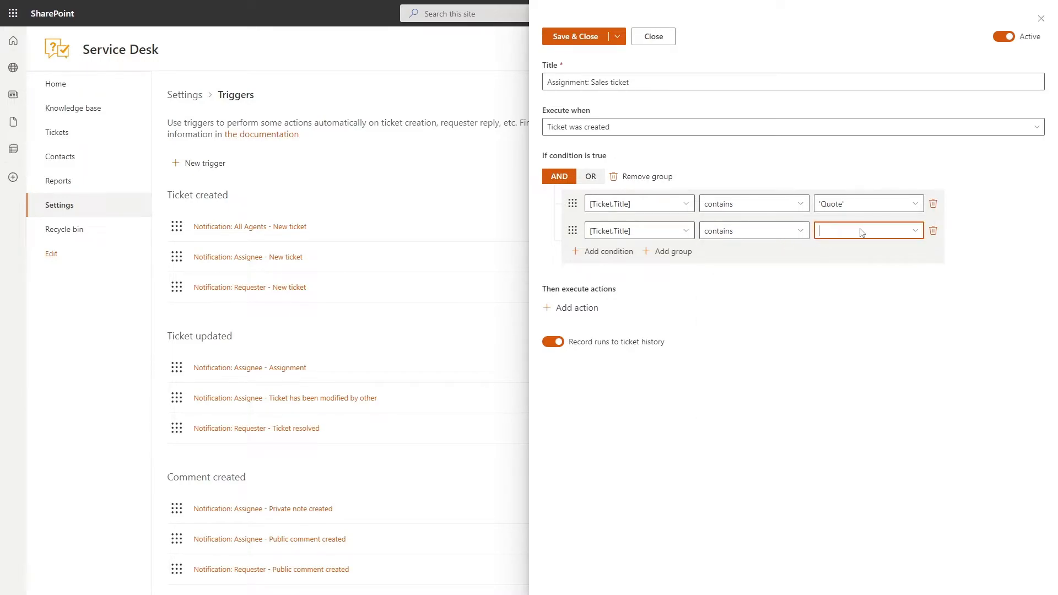
type("'Invoice")
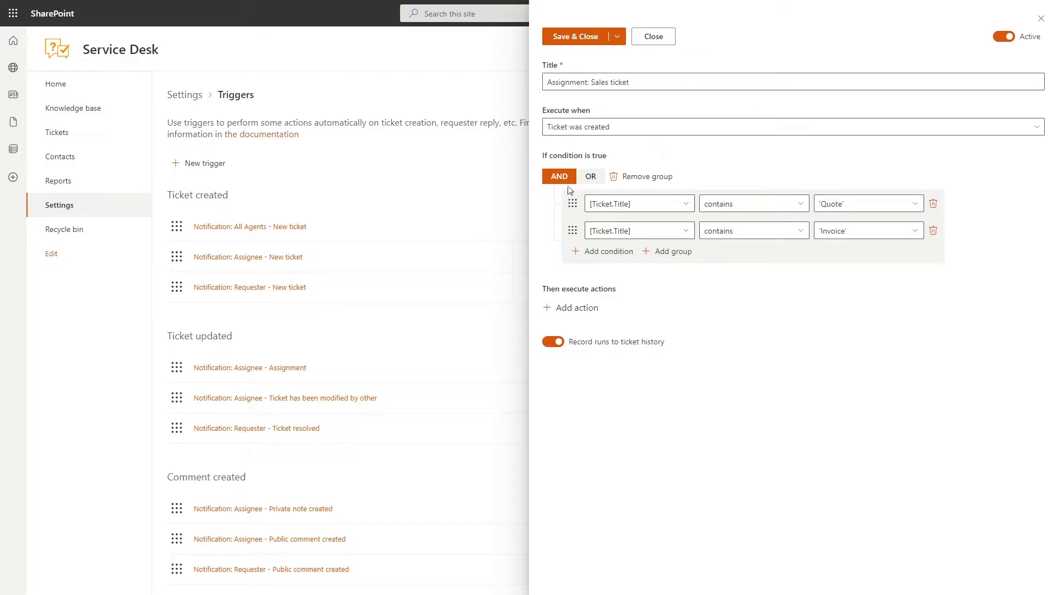
Step: Join the title conditions with OR and add a nested group checking Ticket.AssignedTo.ID equals blank
left_click(590, 176)
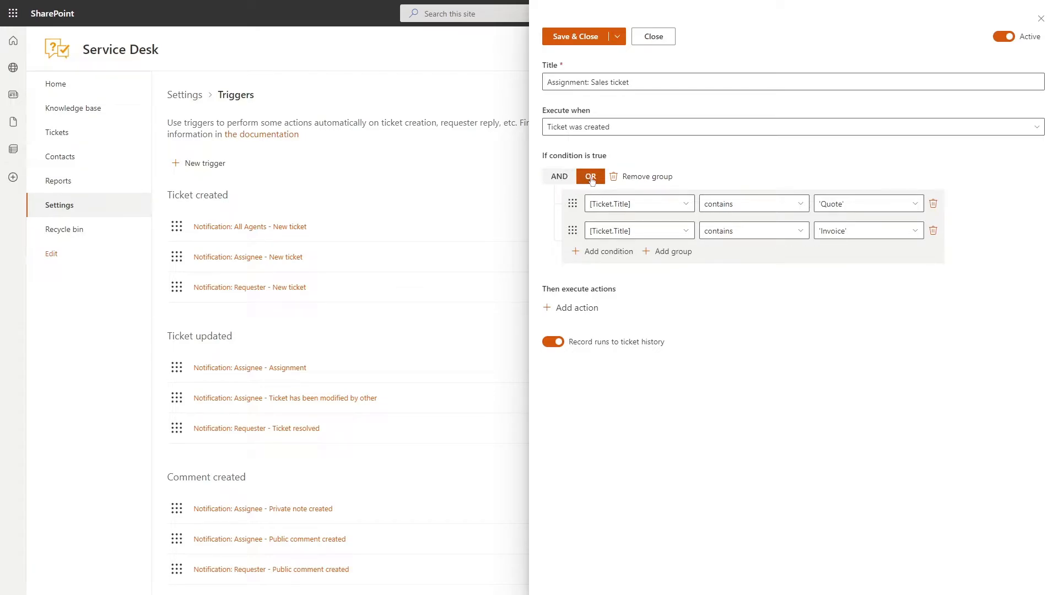
left_click(673, 251)
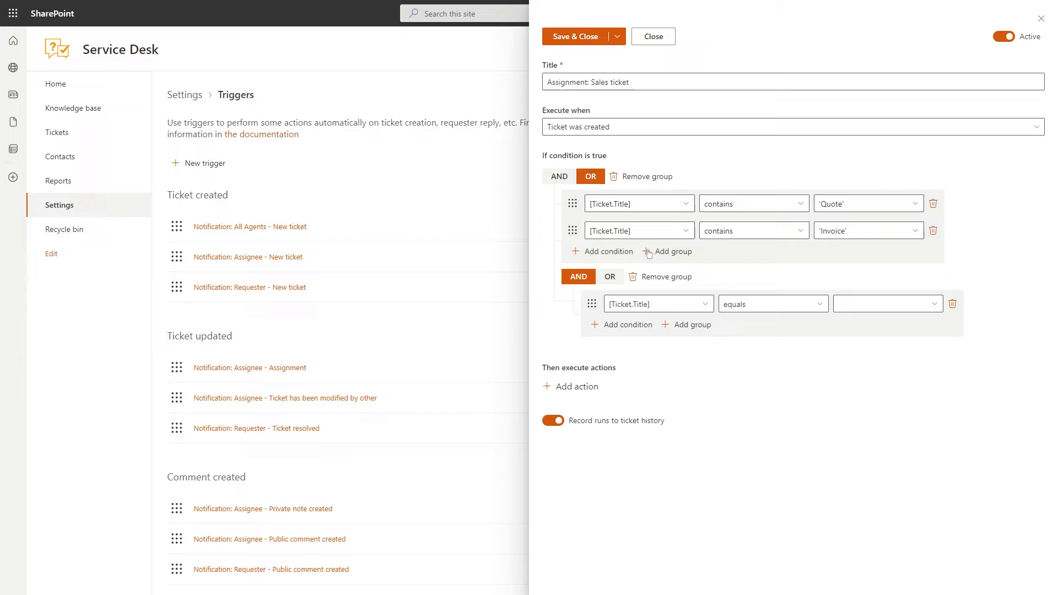
left_click(658, 303)
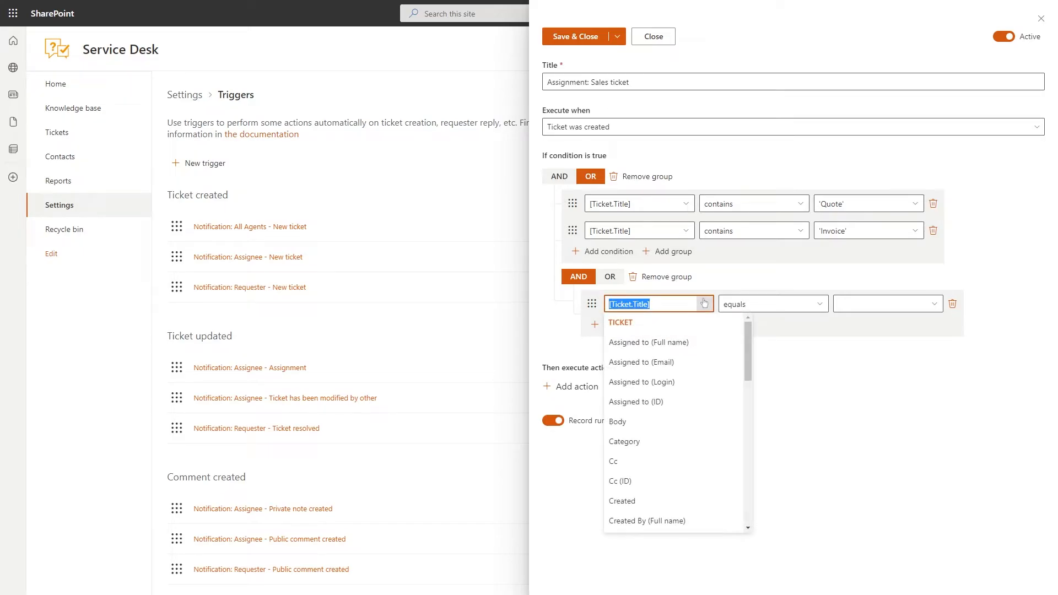
left_click(635, 401)
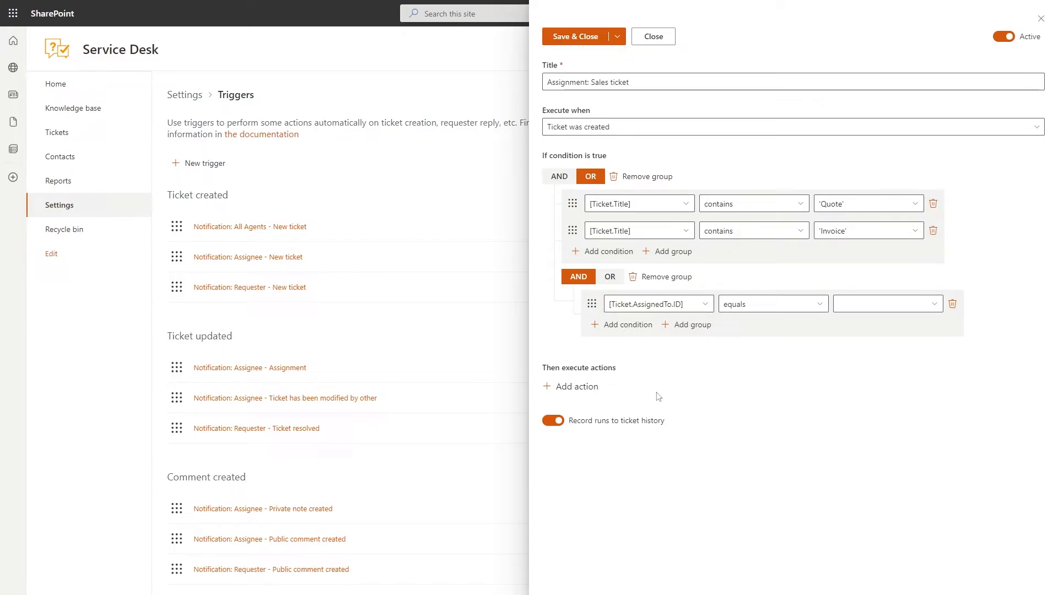
left_click(575, 386)
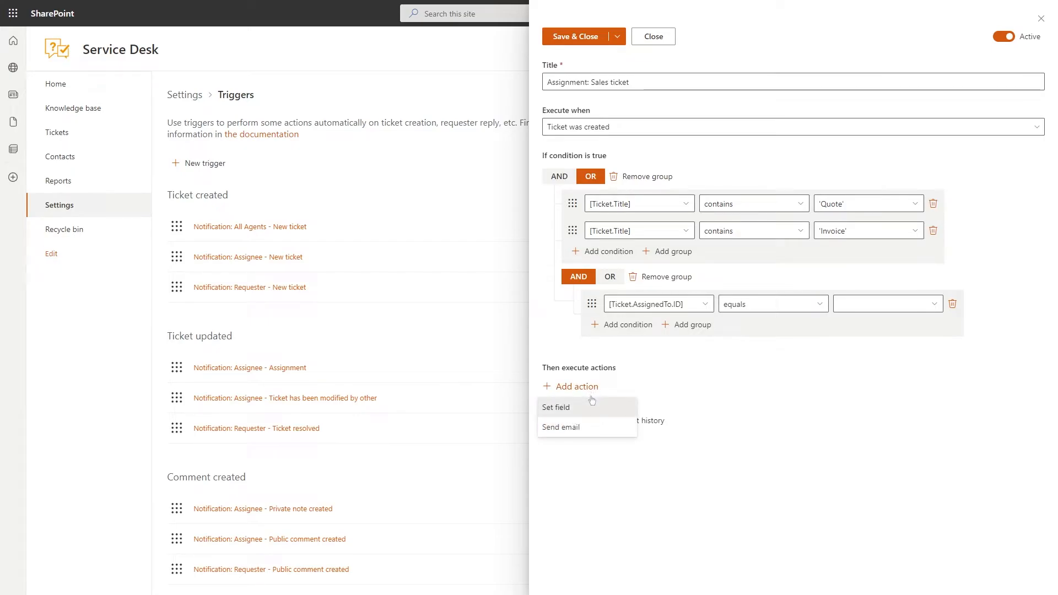
left_click(556, 406)
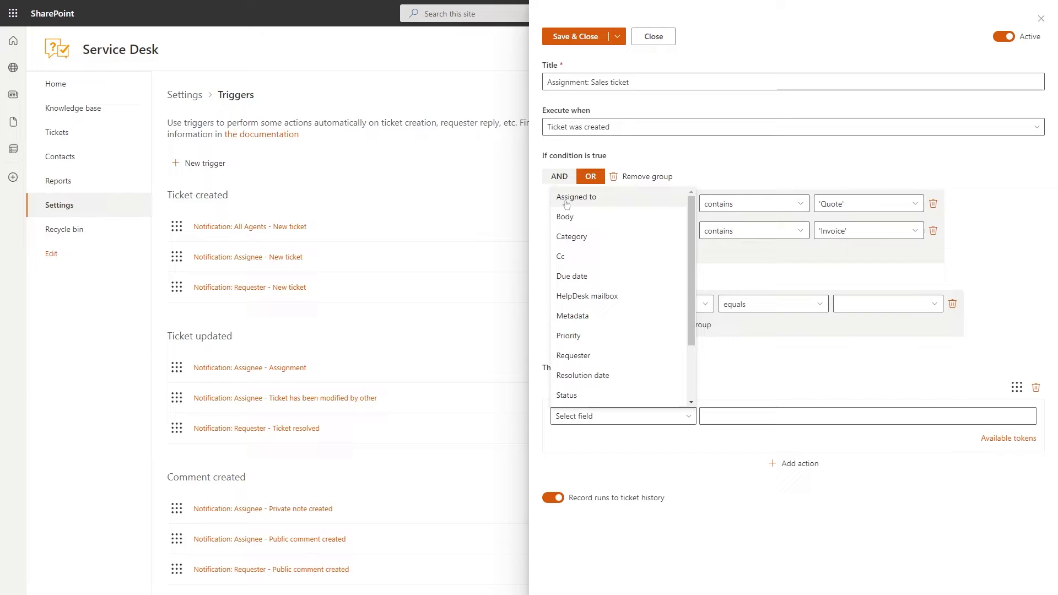
type("alex.walker@contoso.com")
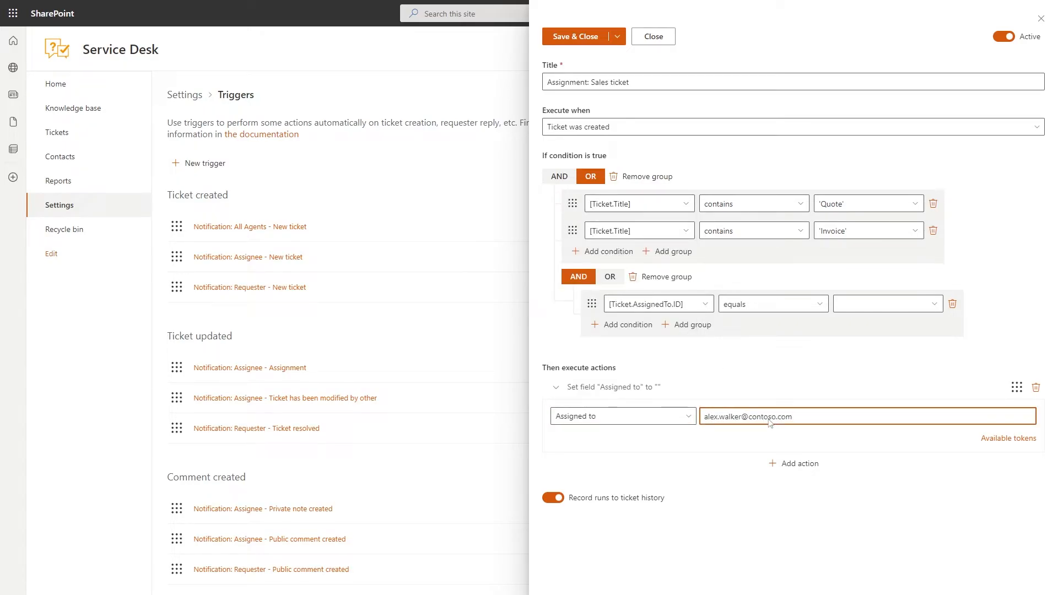
Step: Add a second Set field action setting Tags to Sales
left_click(800, 462)
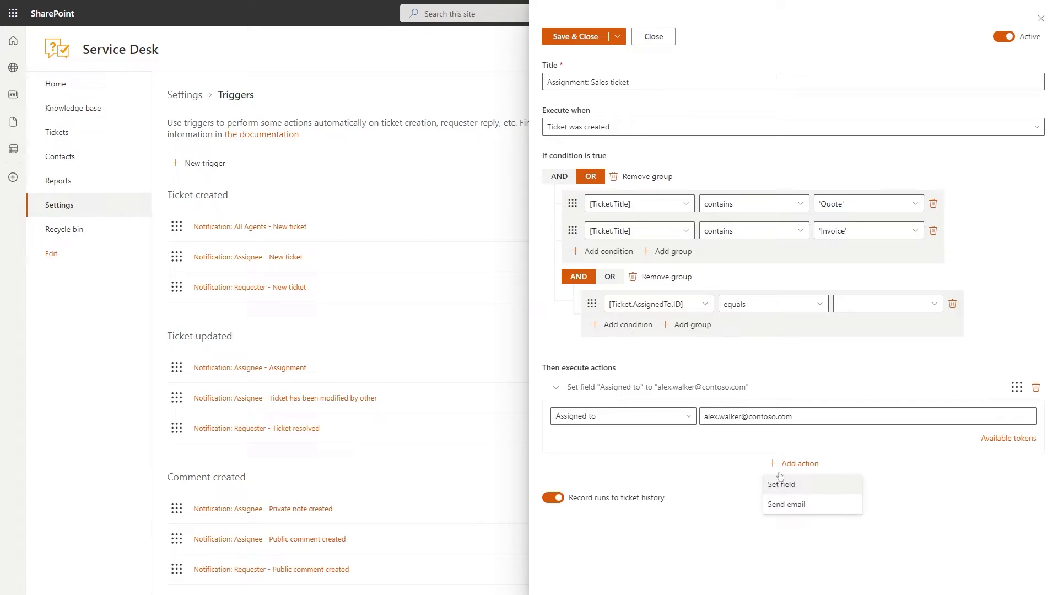
left_click(782, 484)
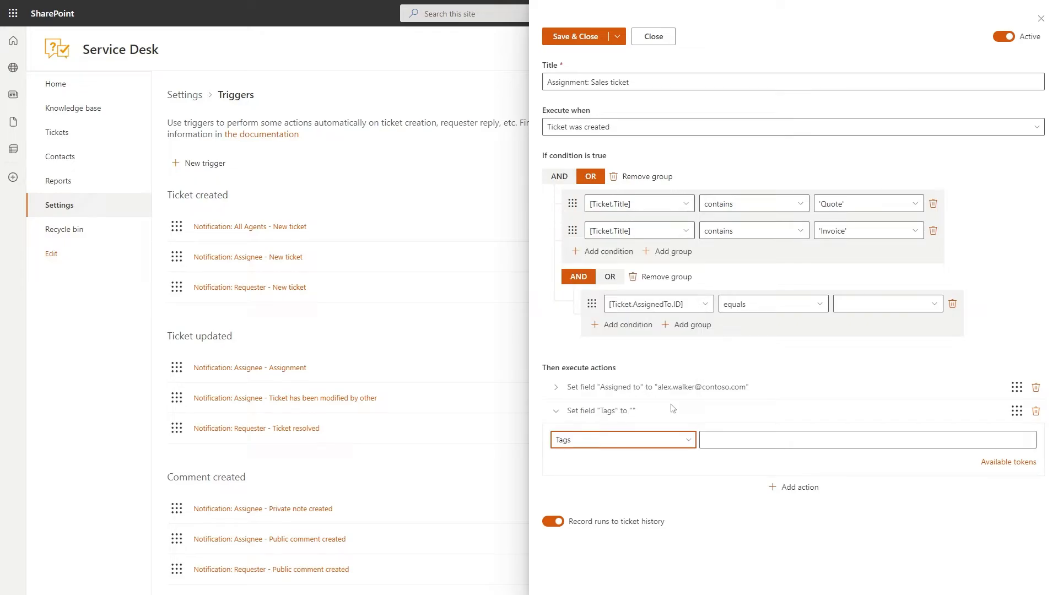
type("Sales")
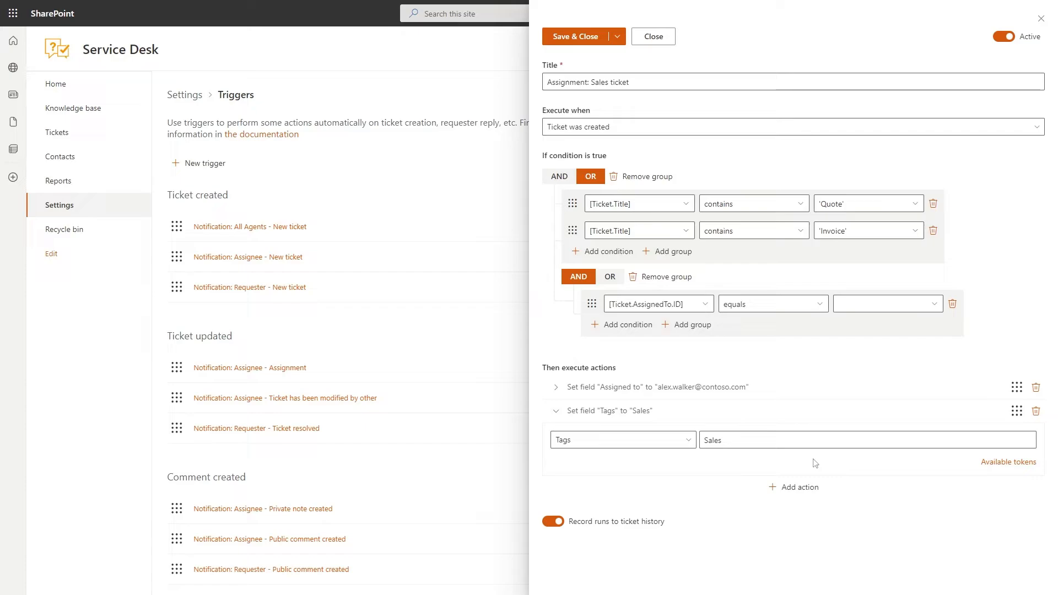
mouse_move(977, 460)
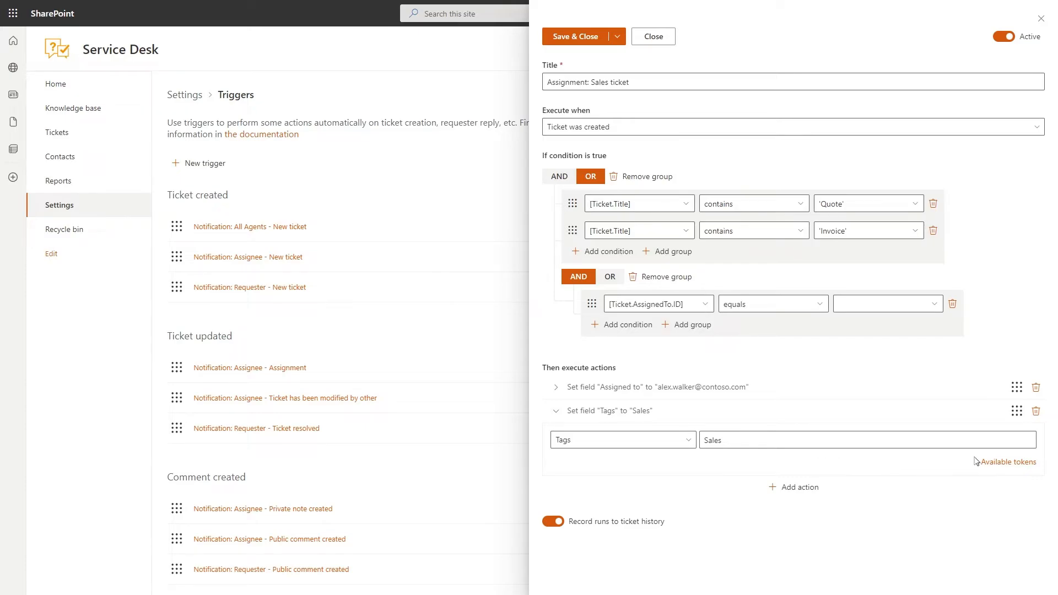
left_click(1005, 461)
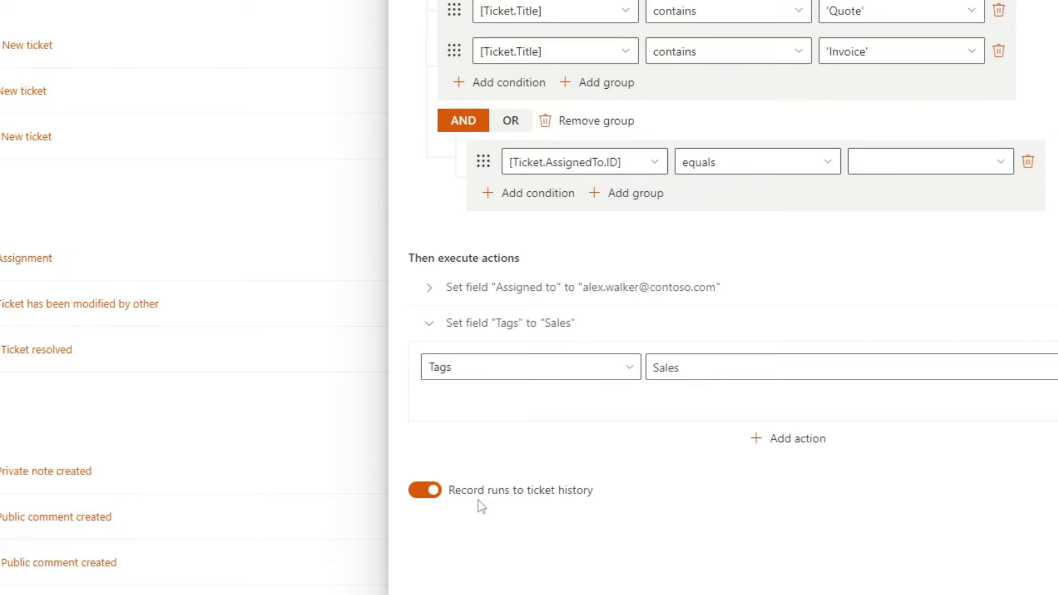
Step: Leave Record runs to ticket history on and save and close the trigger
left_click(424, 490)
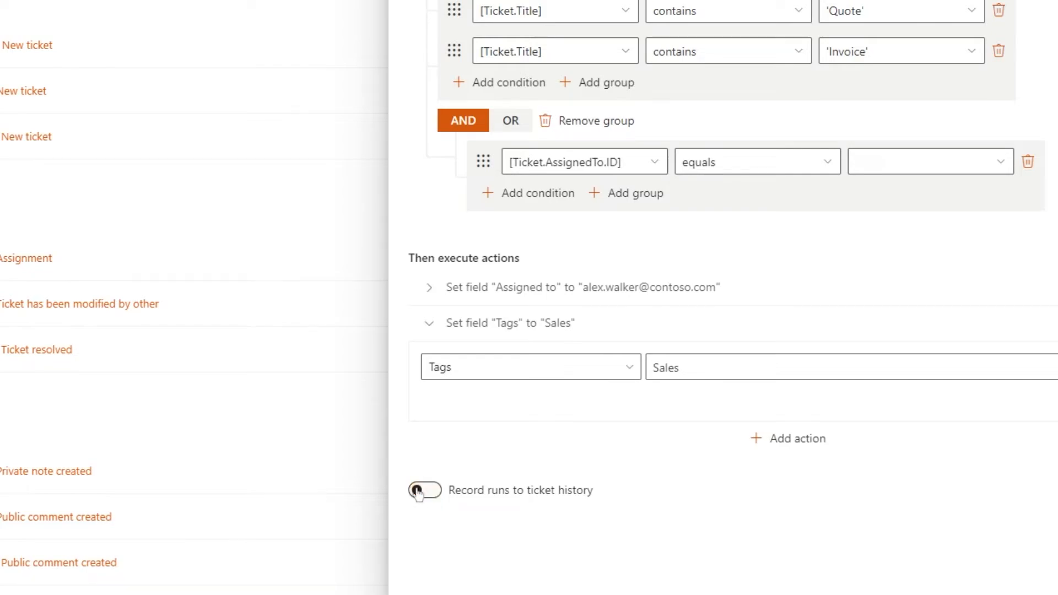
left_click(424, 490)
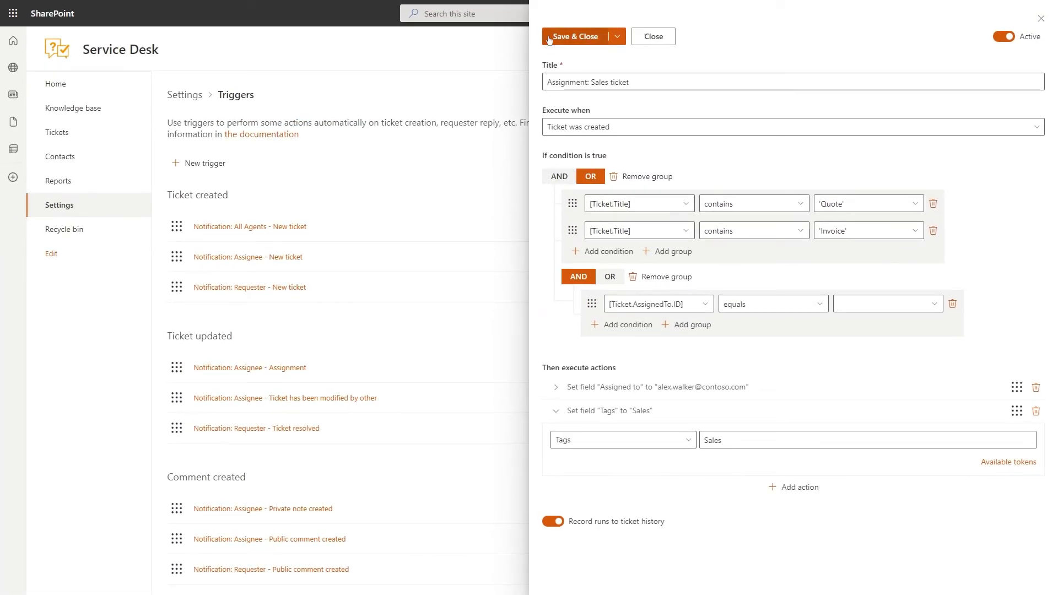
left_click(575, 36)
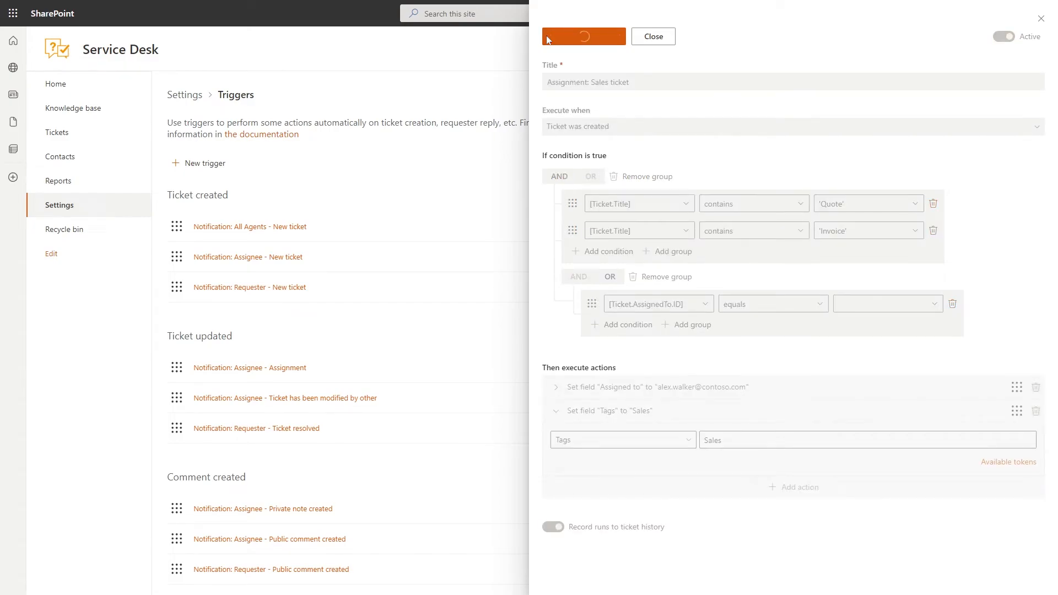
left_click(583, 36)
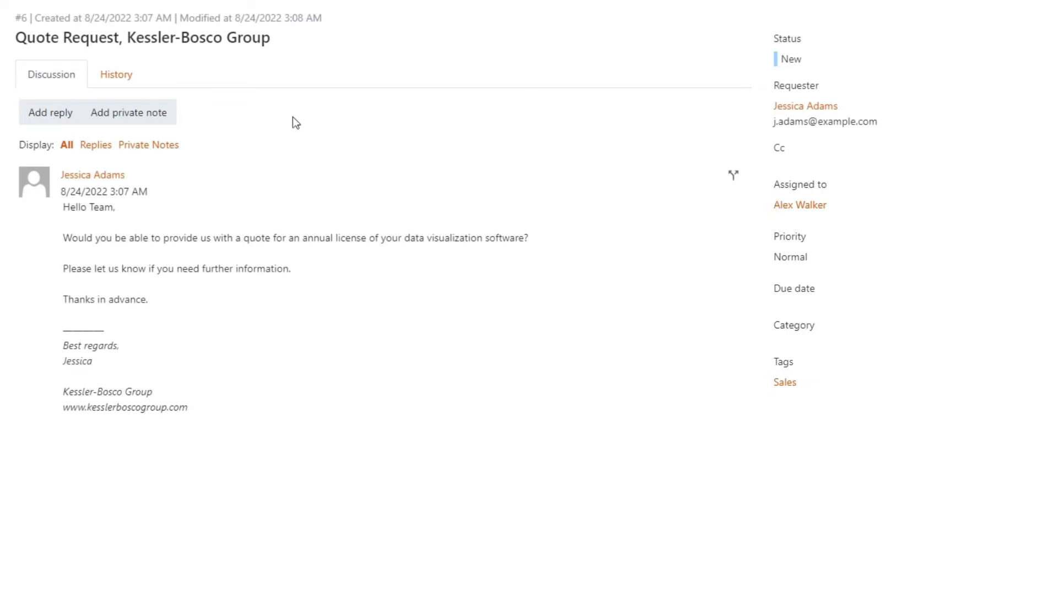
mouse_move(249, 110)
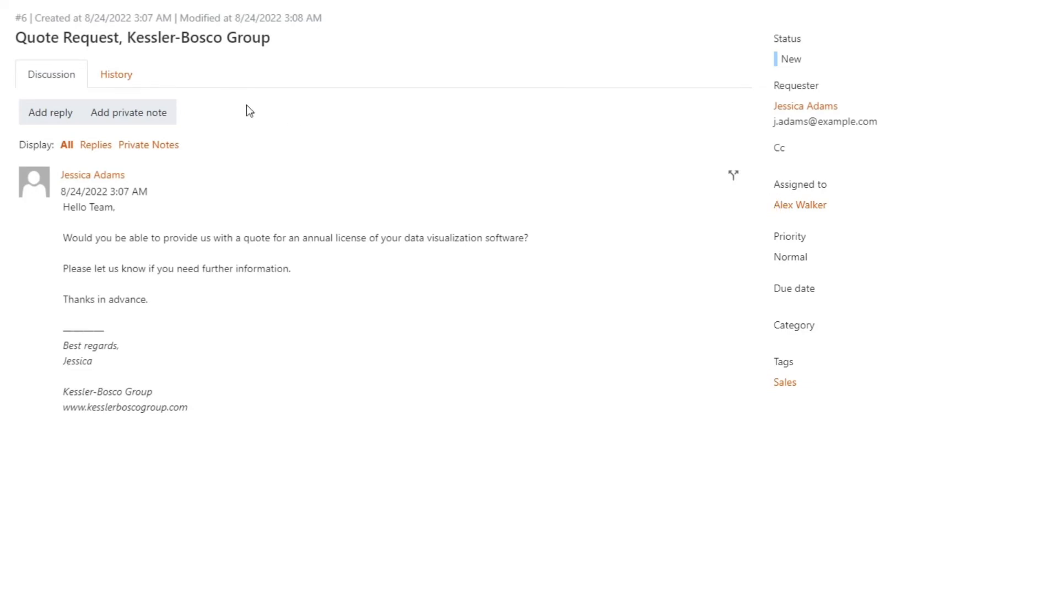
Step: Check the Quote Request ticket's history for the trigger run, then return to Triggers
left_click(116, 75)
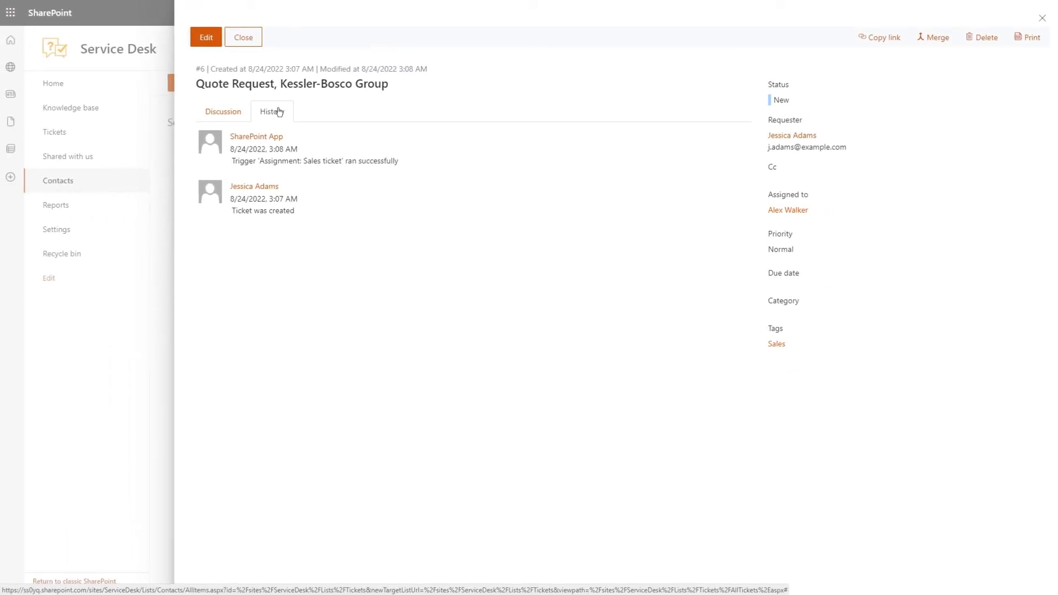
left_click(243, 36)
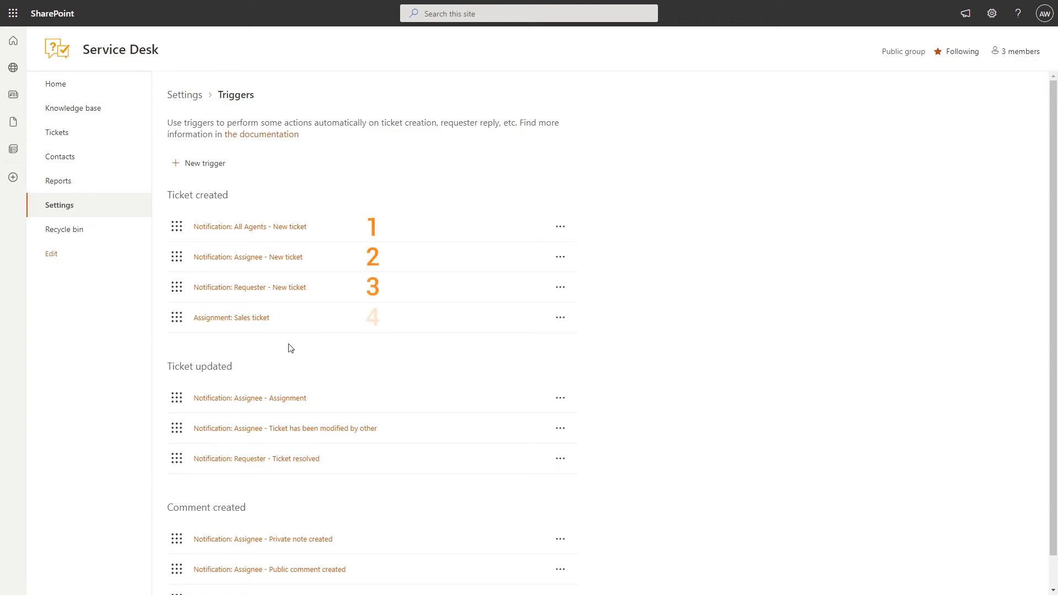
Step: Move Assignment: Sales ticket to the top of the Ticket created list and reopen it
scroll("down", 3)
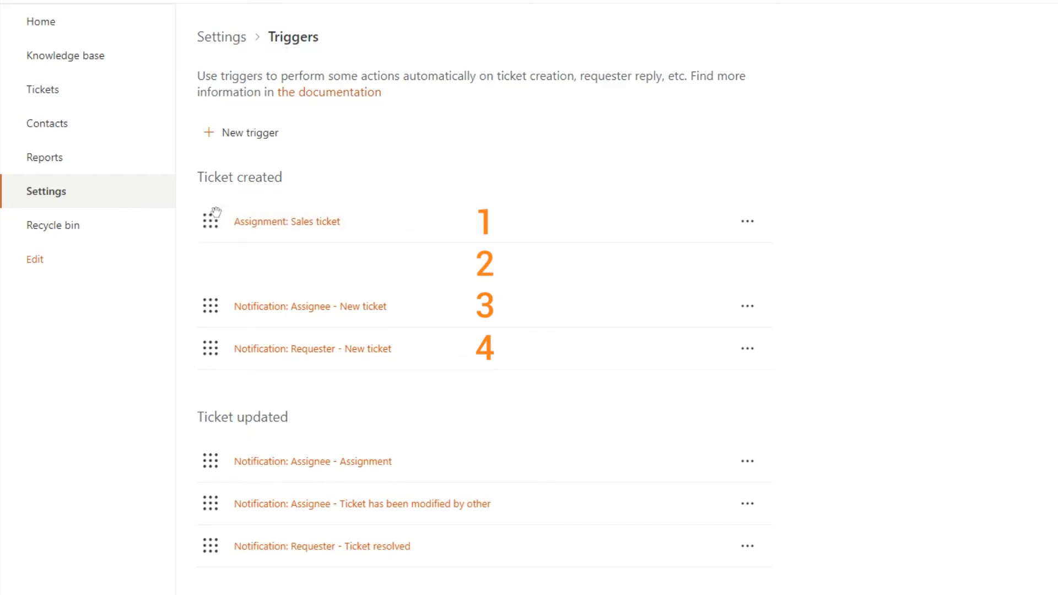
left_click(285, 222)
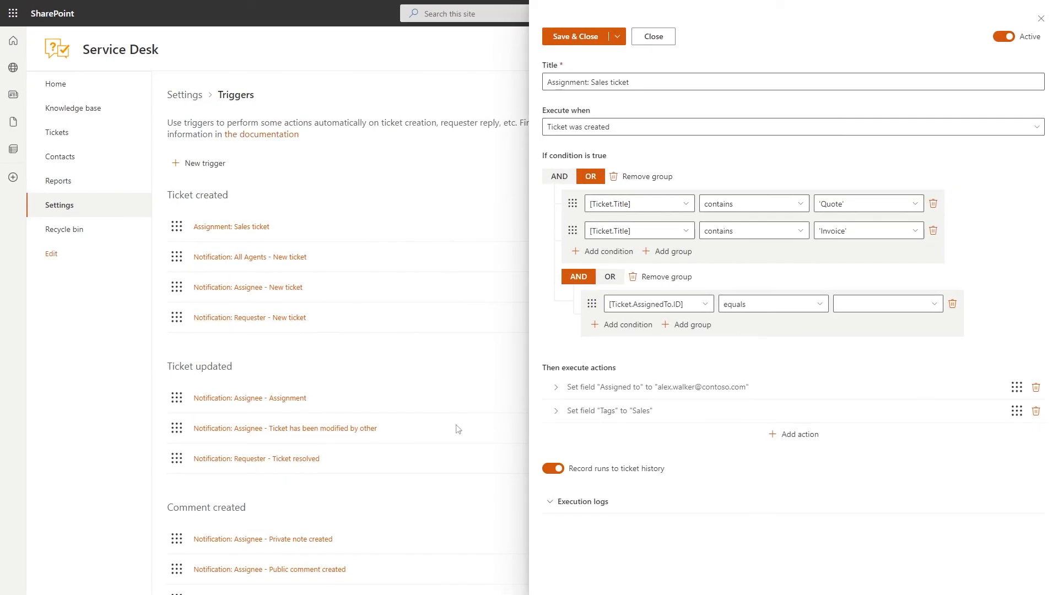
Step: Expand the execution logs showing the condition true and both Set field actions succeeded
left_click(584, 502)
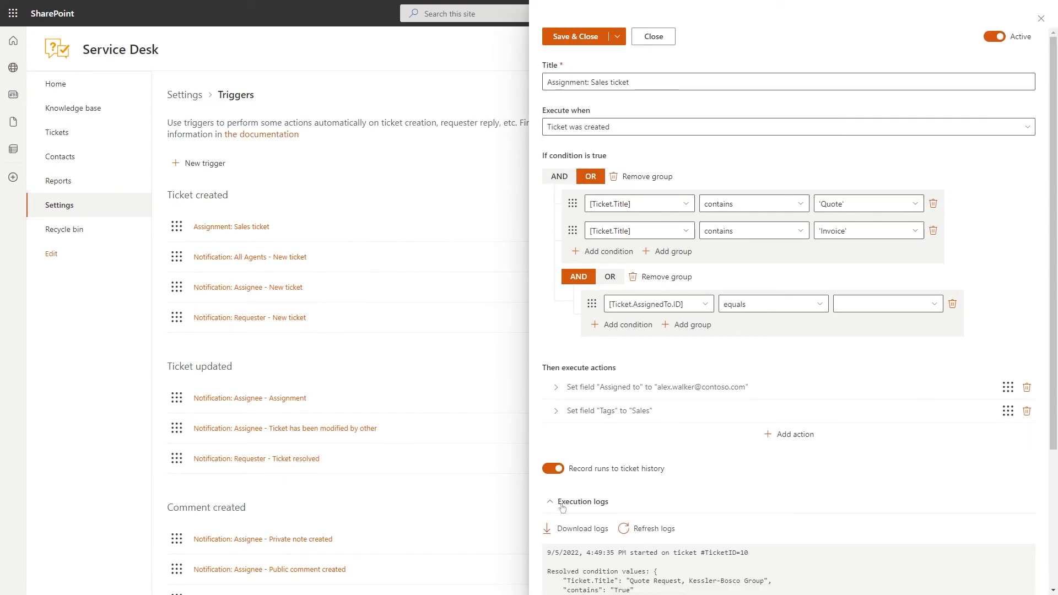
scroll("down", 3)
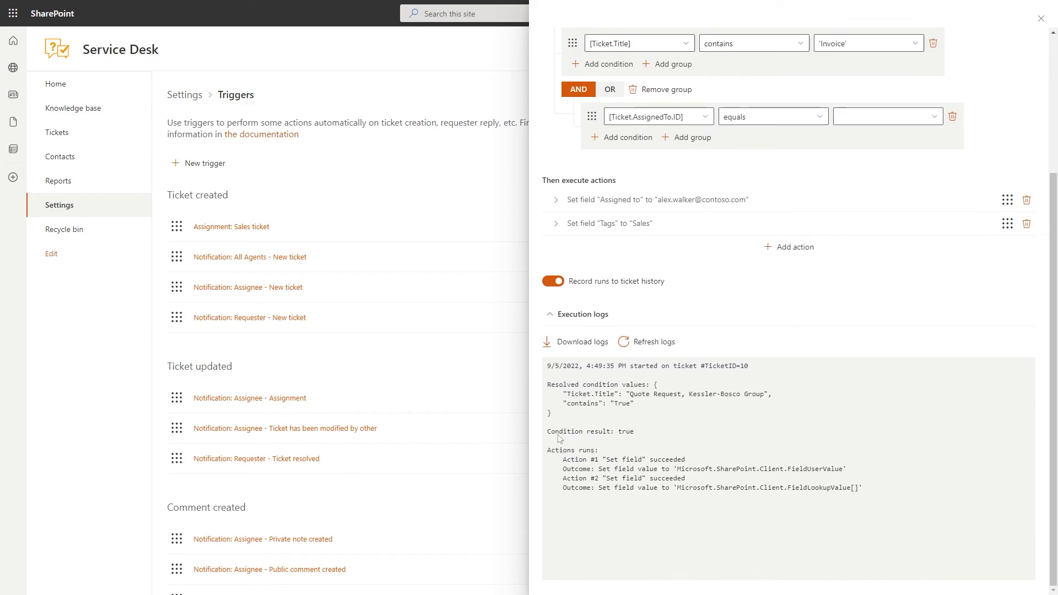